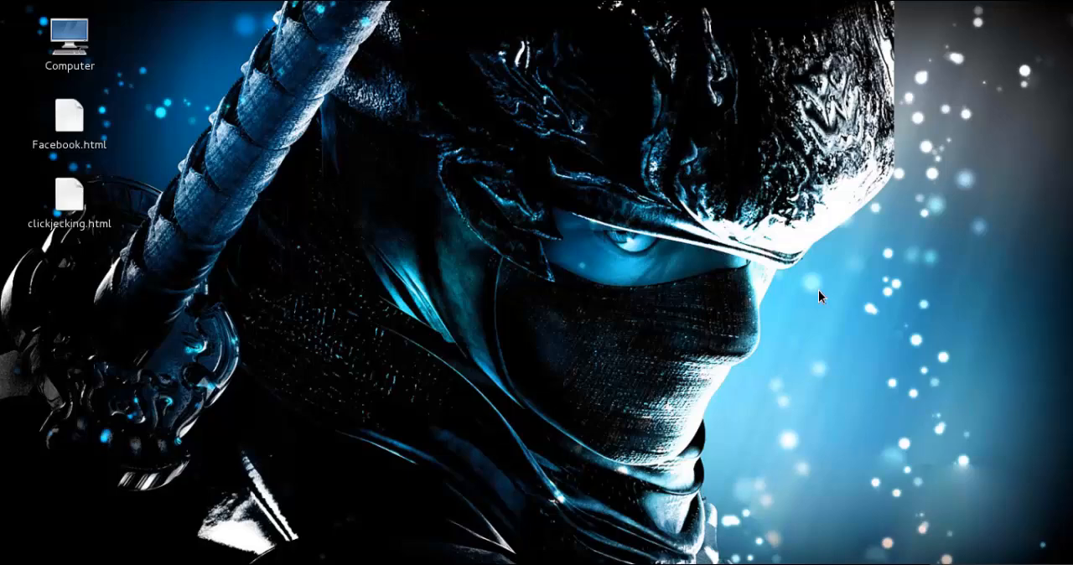
{"action": "mouse_move", "coordinate": [826, 303]}
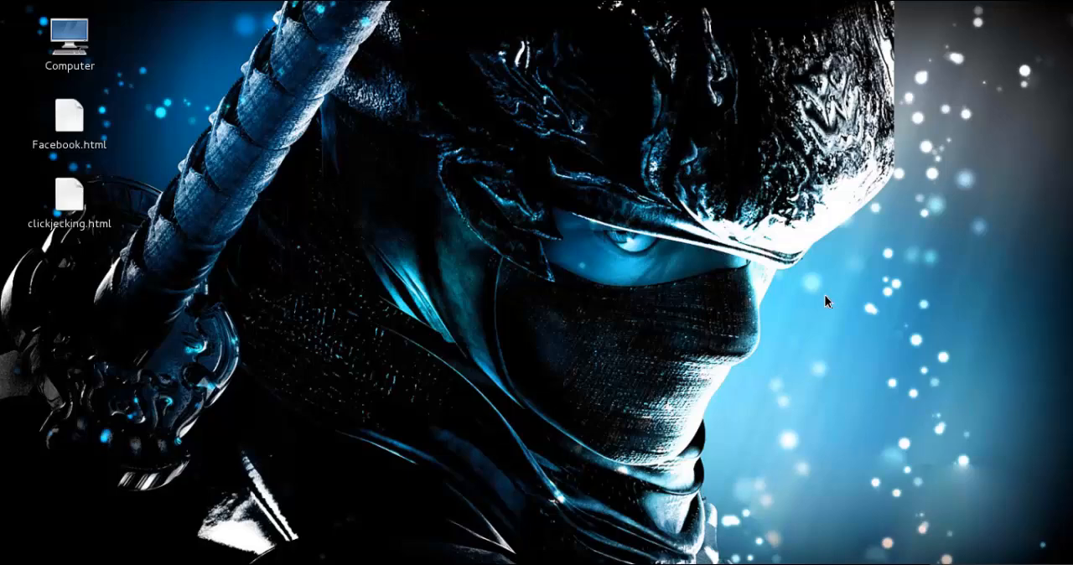
{"action": "mouse_move", "coordinate": [823, 308]}
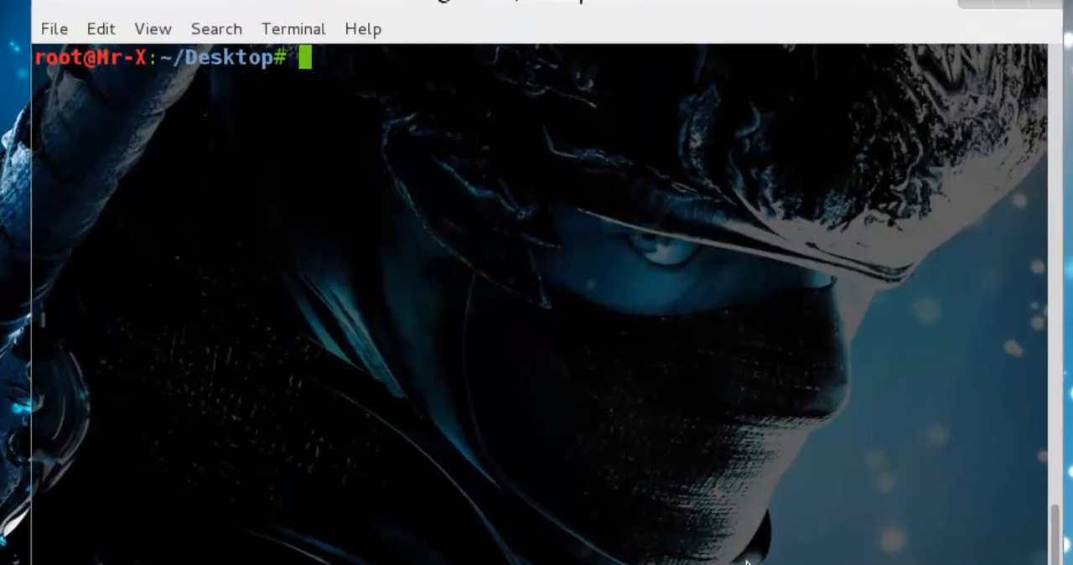
Run a cat command in the Desktop folder to print a file's contents.
{"action": "type", "text": "cat"}
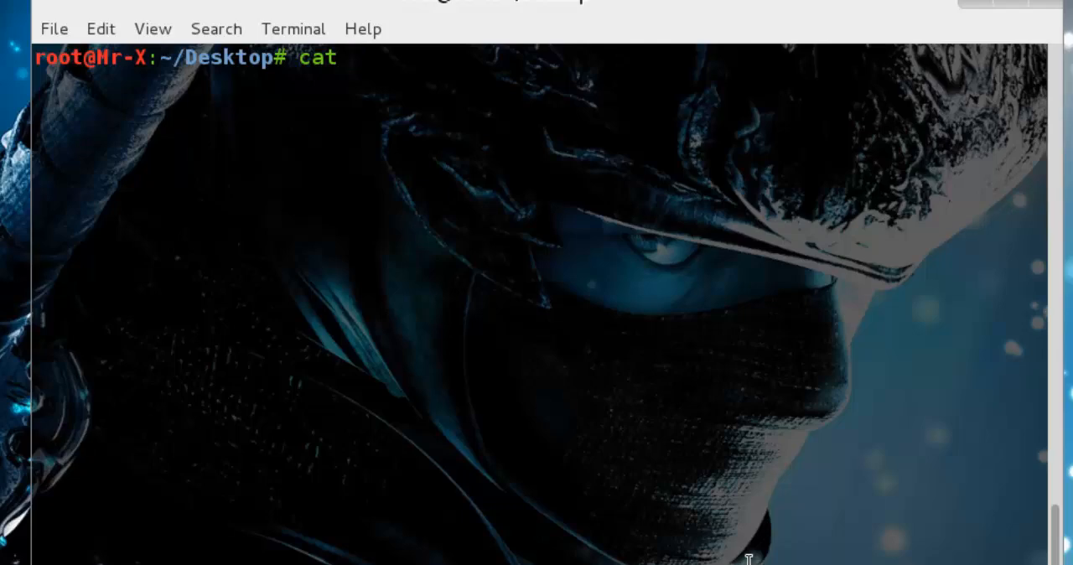
{"action": "key", "text": "Return"}
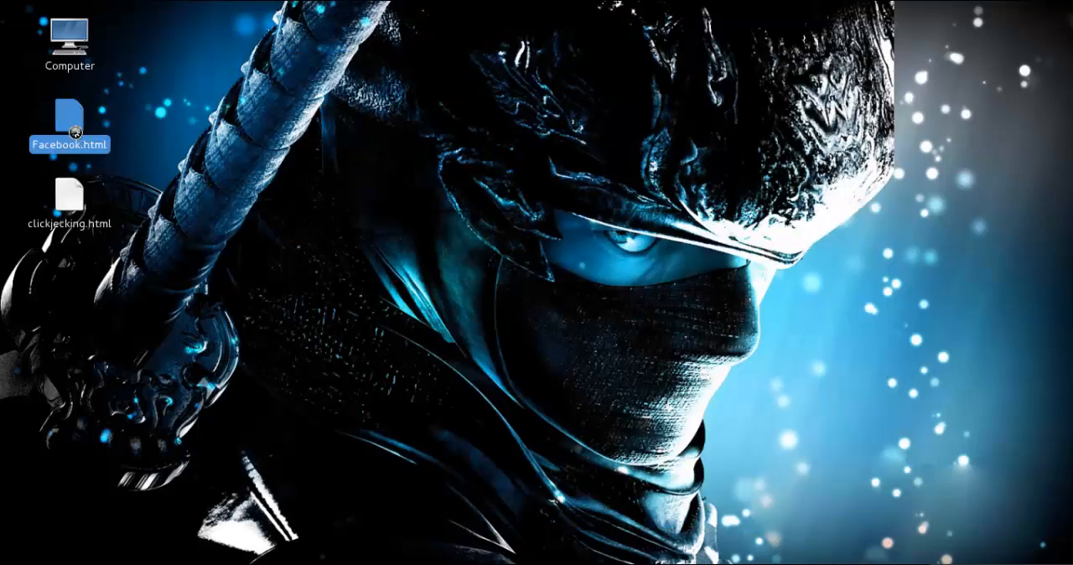
Open Facebook.html and follow 'Visit Us on Facebook.com' to the Mutillidae site at 10.10.10.128.
{"action": "double_click", "coordinate": [69, 112]}
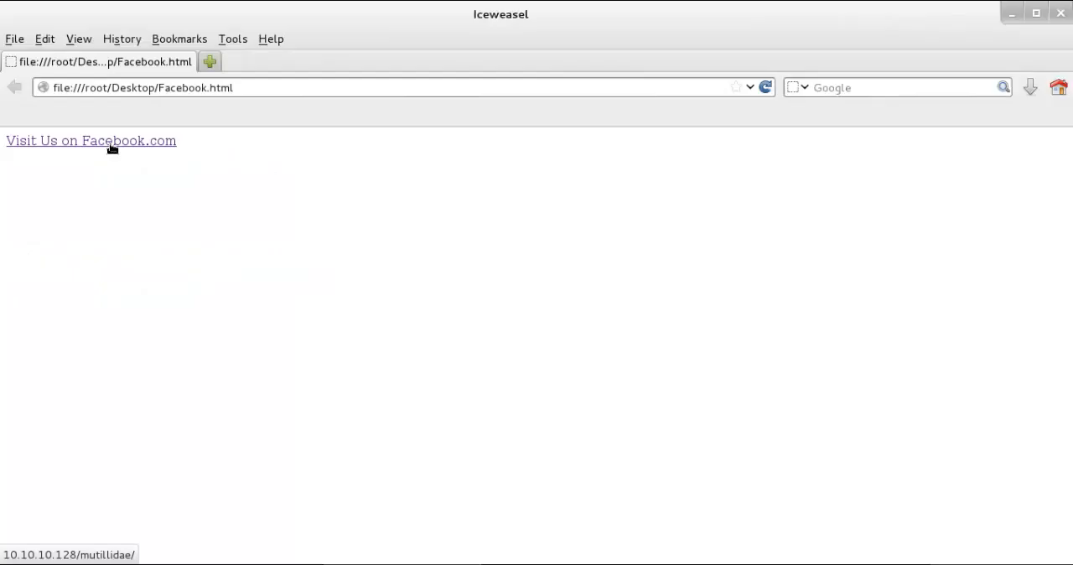
{"action": "left_click", "coordinate": [90, 140]}
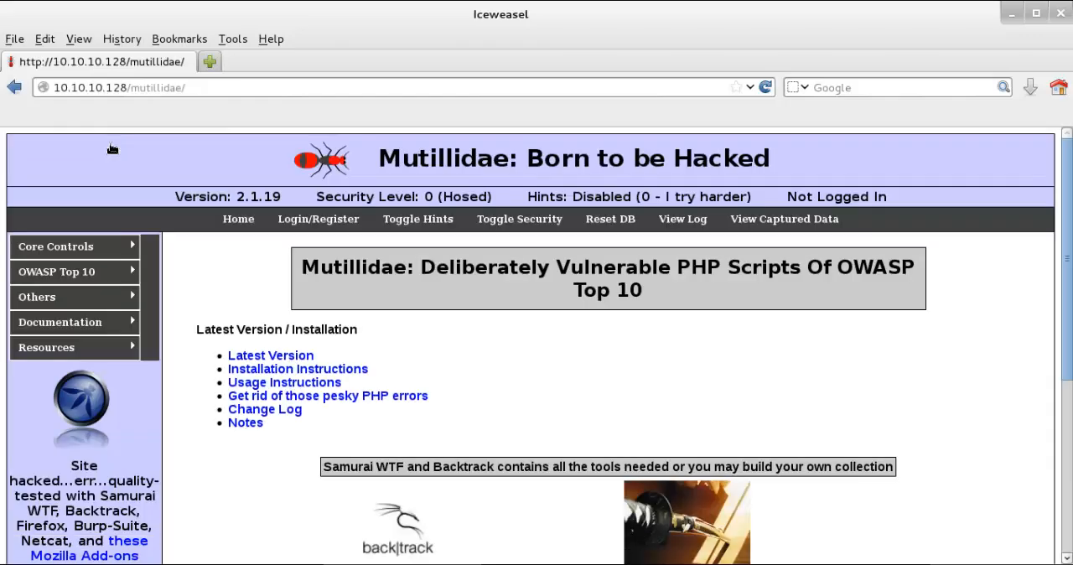
{"action": "mouse_move", "coordinate": [433, 255]}
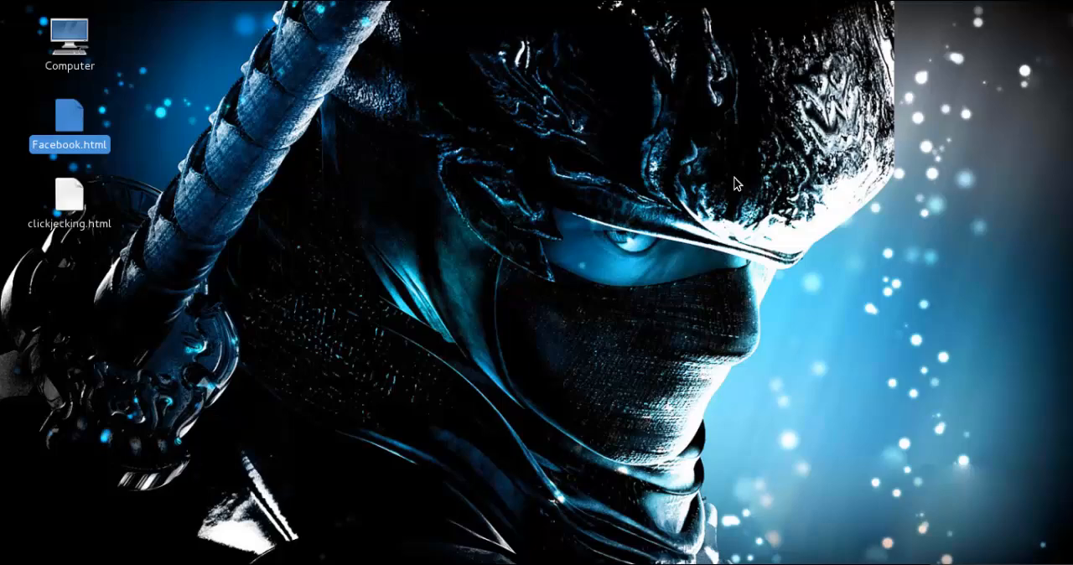
{"action": "mouse_move", "coordinate": [741, 174]}
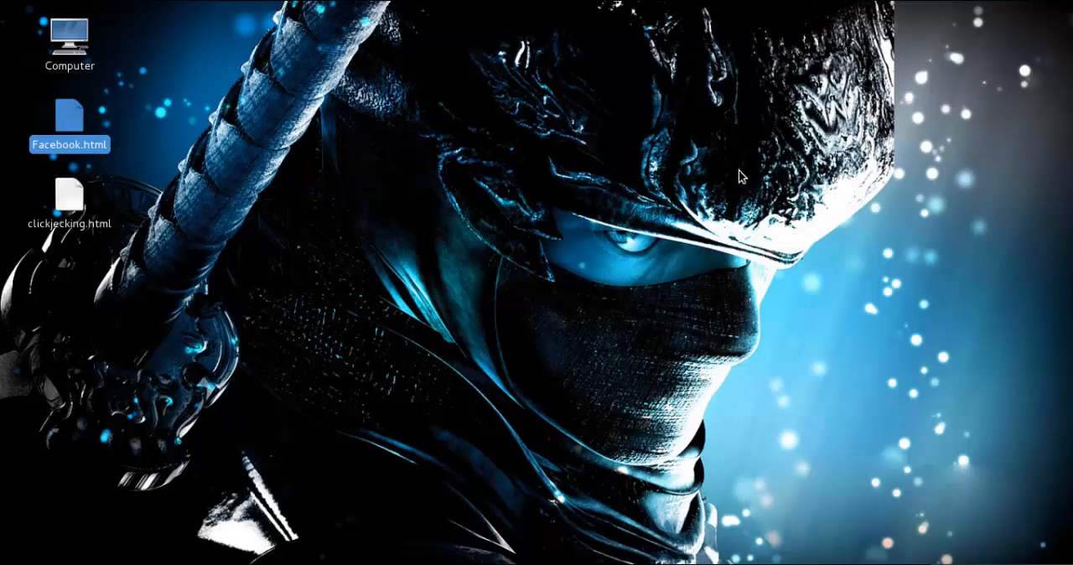
{"action": "mouse_move", "coordinate": [642, 273]}
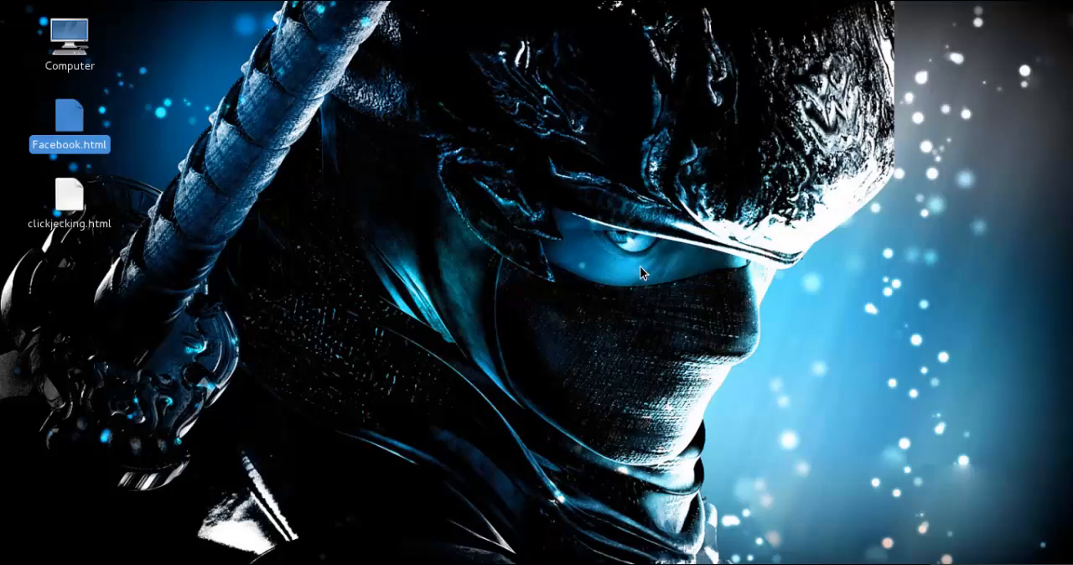
{"action": "mouse_move", "coordinate": [68, 234]}
{"action": "type", "text": "cat clickjecking.html"}
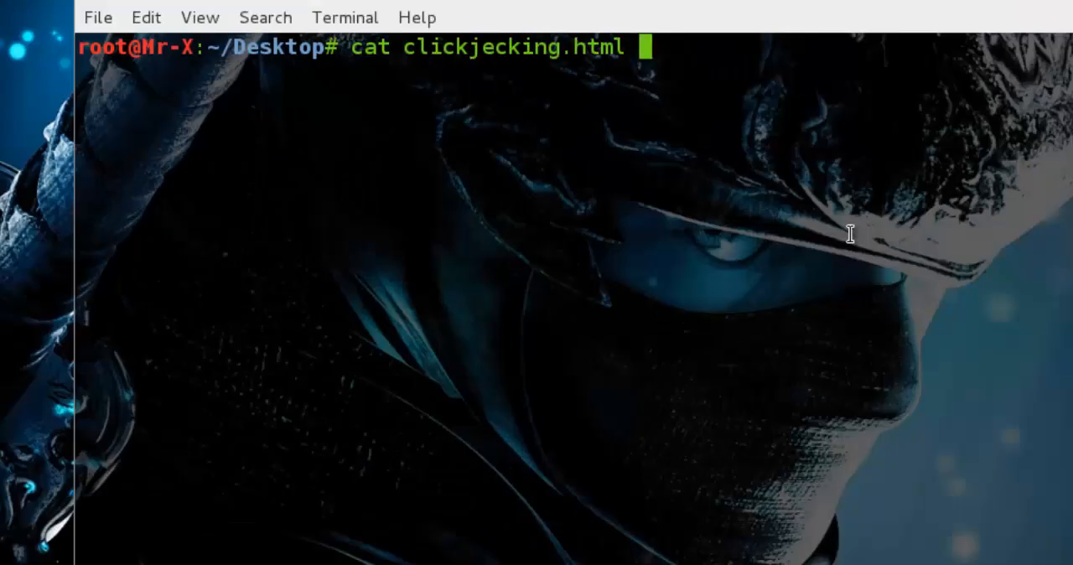
Run cat clickjecking.html to display the page's iframe source.
{"action": "key", "text": "Return"}
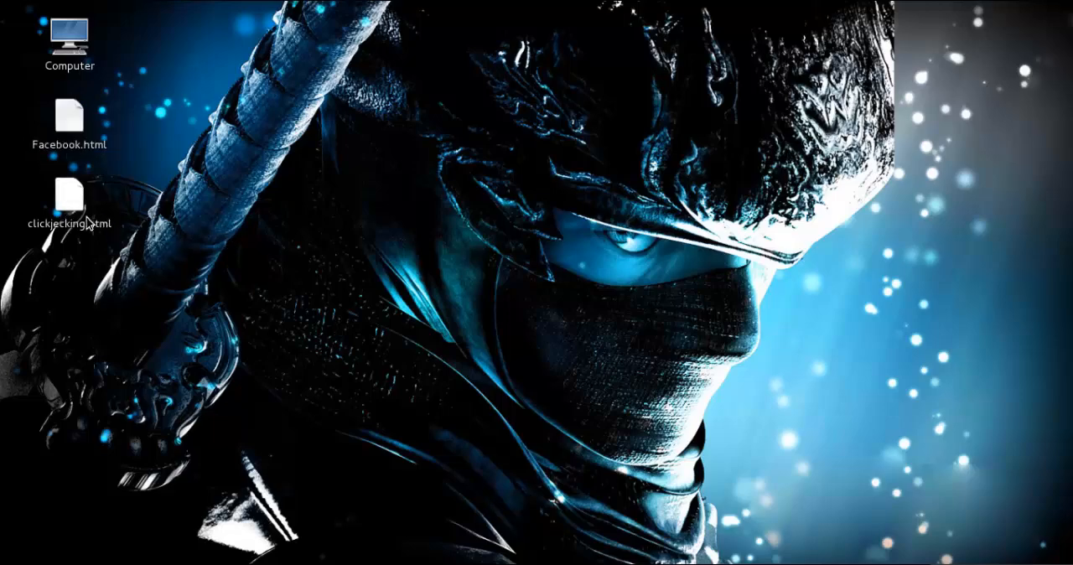
Open clickjecking.html in a second tab, showing Mutillidae inside a small frame.
{"action": "double_click", "coordinate": [68, 201]}
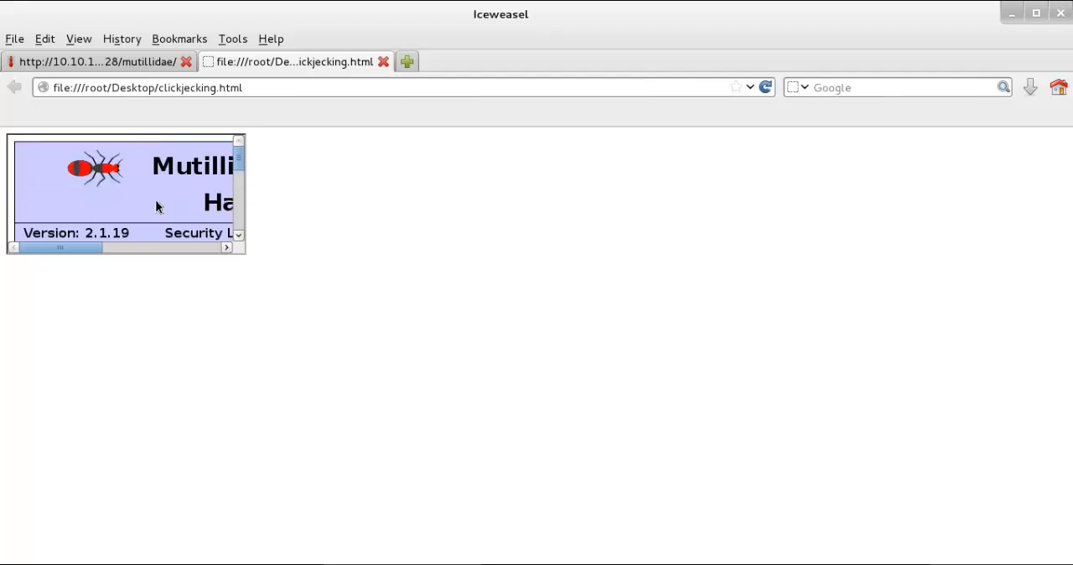
{"action": "mouse_move", "coordinate": [271, 523]}
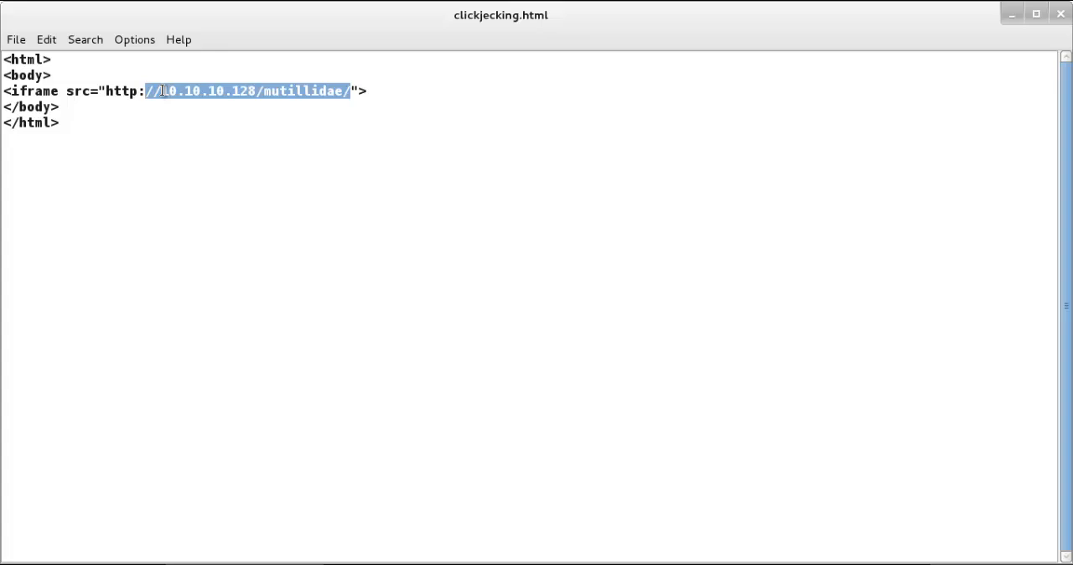
{"action": "type", "text": "/www.g"}
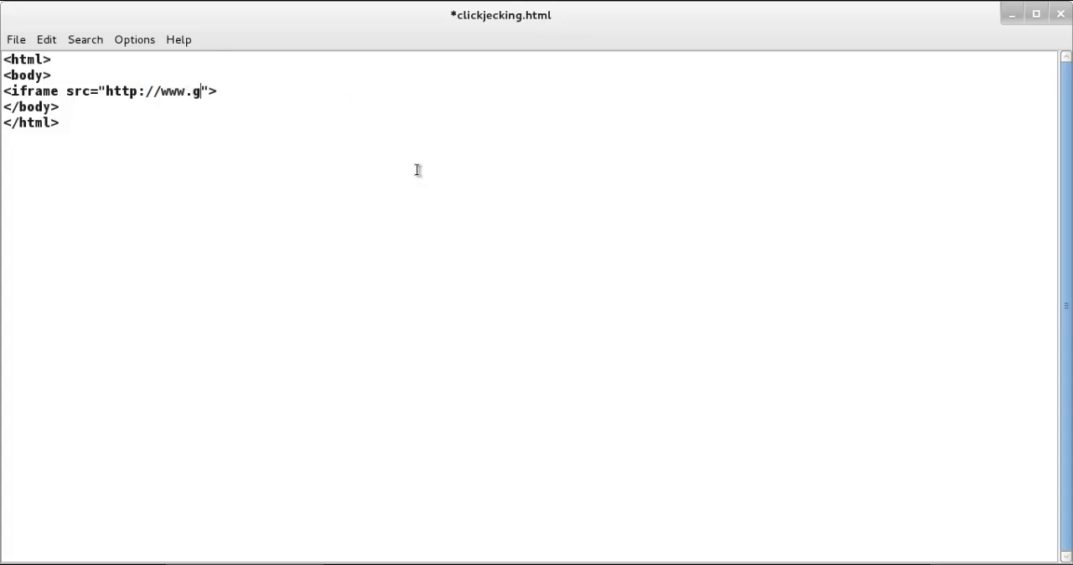
{"action": "type", "text": "mail.com"}
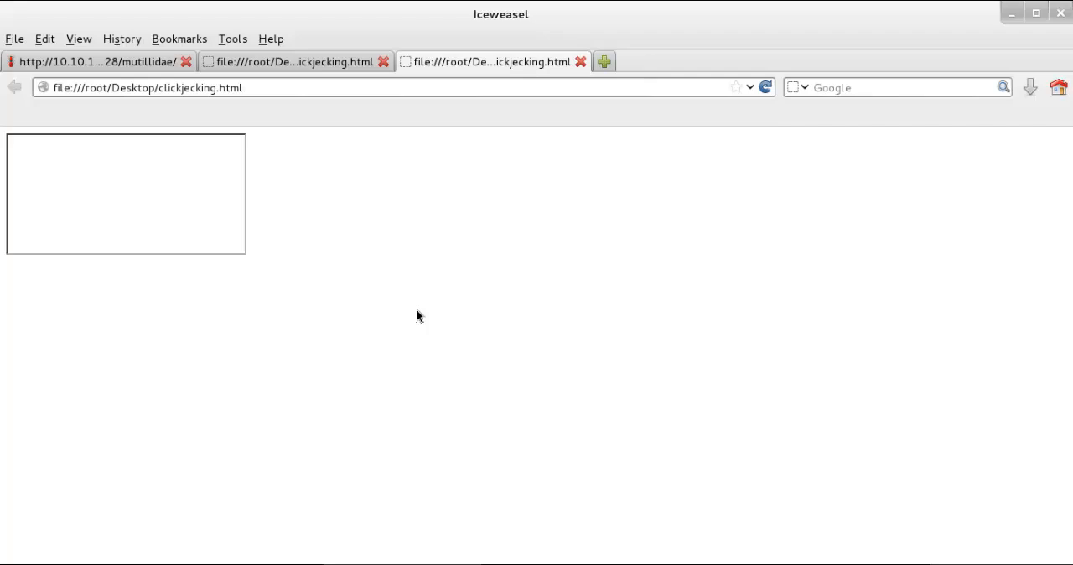
{"action": "mouse_move", "coordinate": [154, 241]}
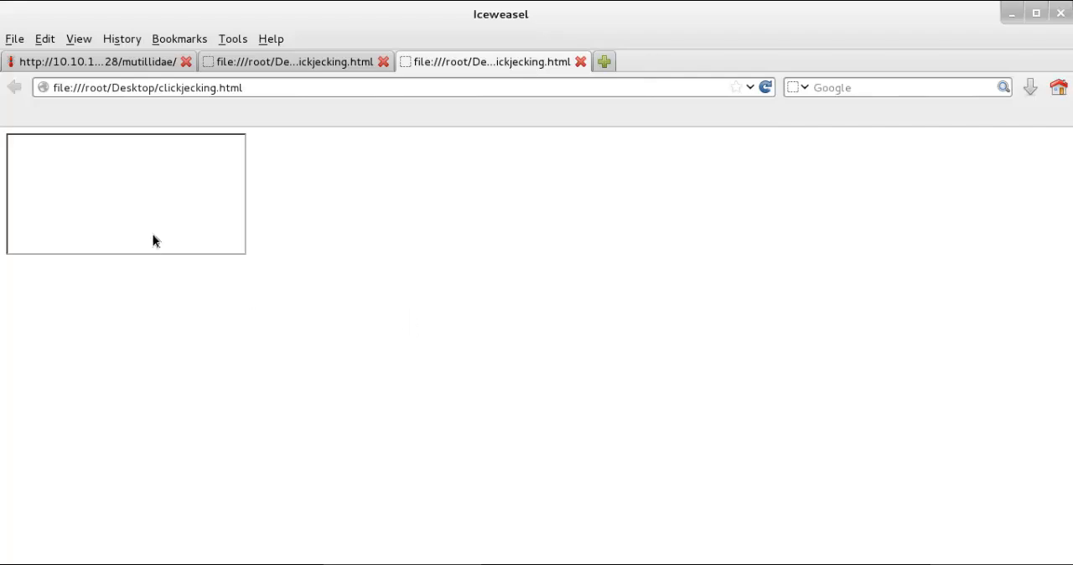
{"action": "mouse_move", "coordinate": [176, 220]}
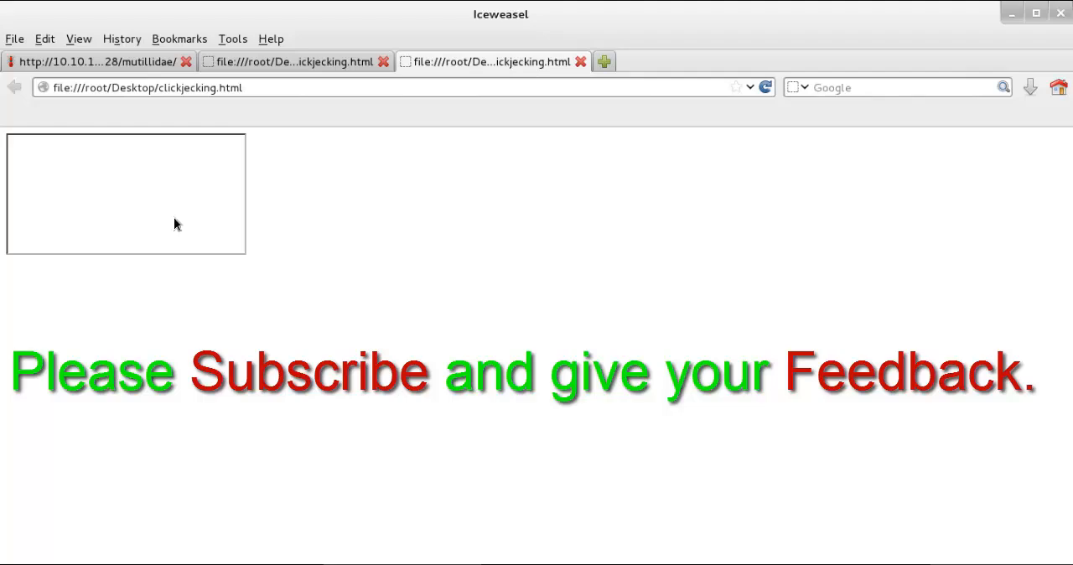
{"action": "mouse_move", "coordinate": [612, 235]}
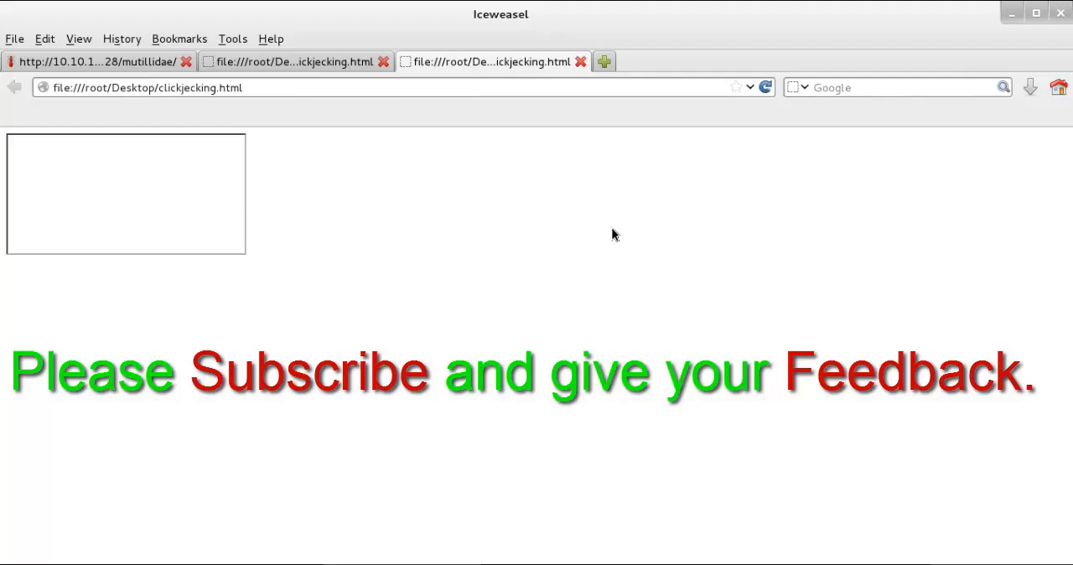